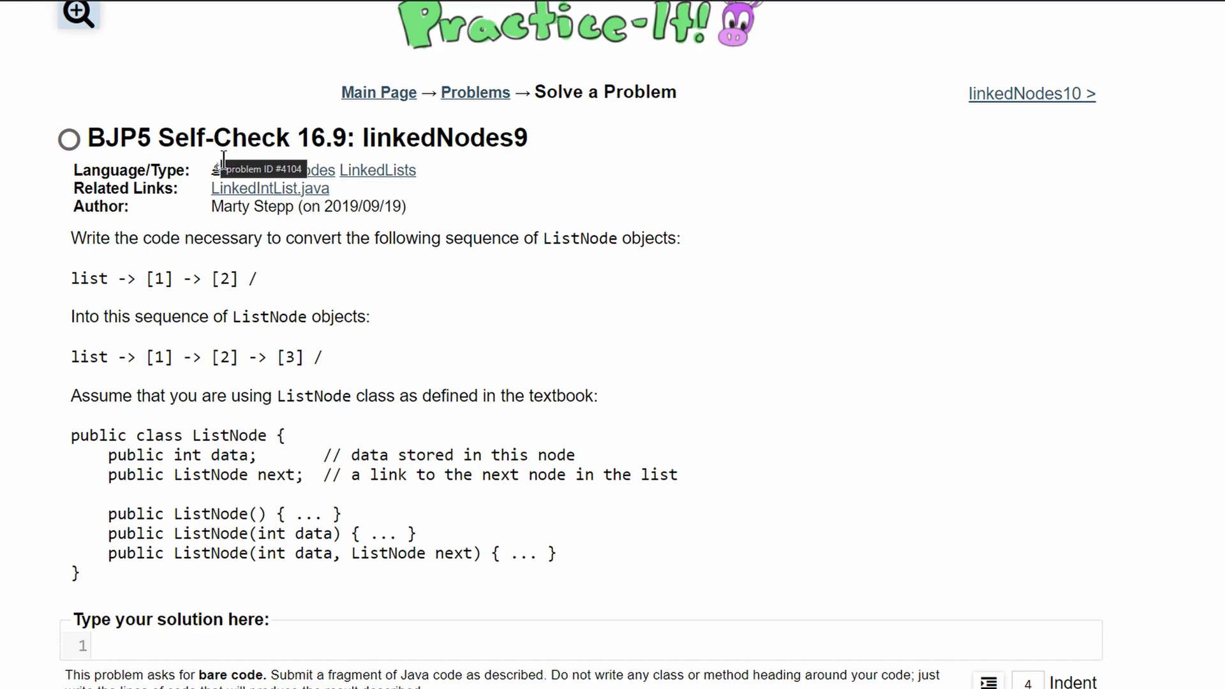
mouse_move(100, 299)
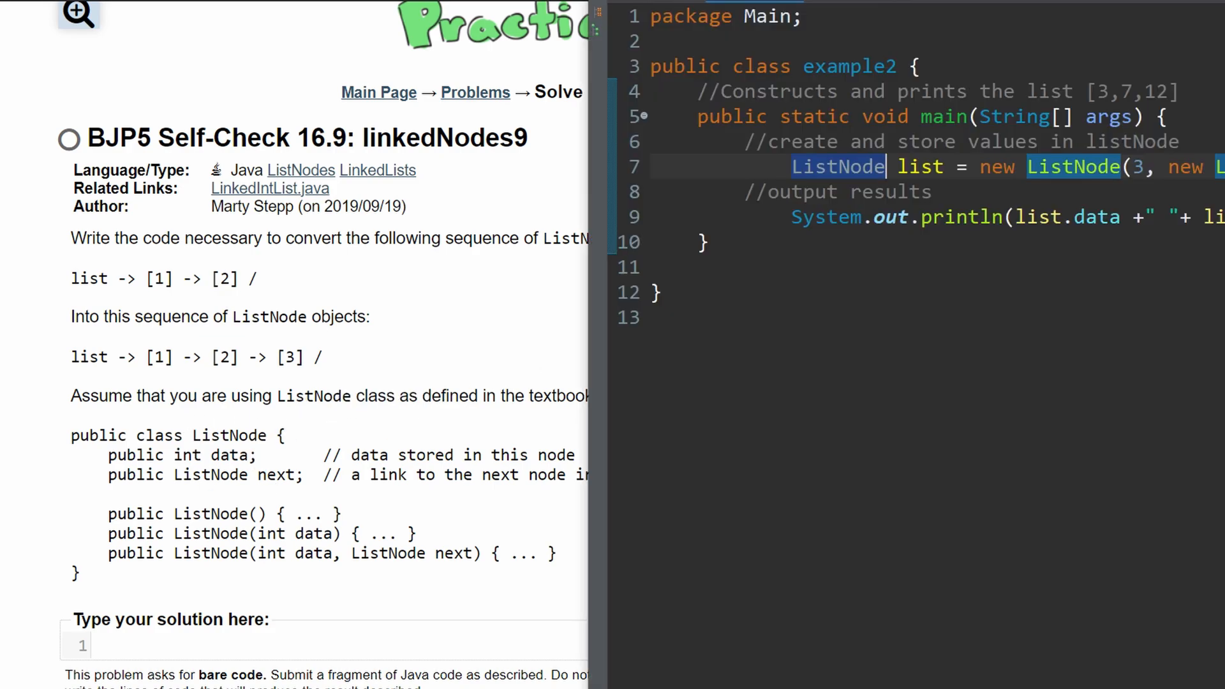
mouse_move(667, 9)
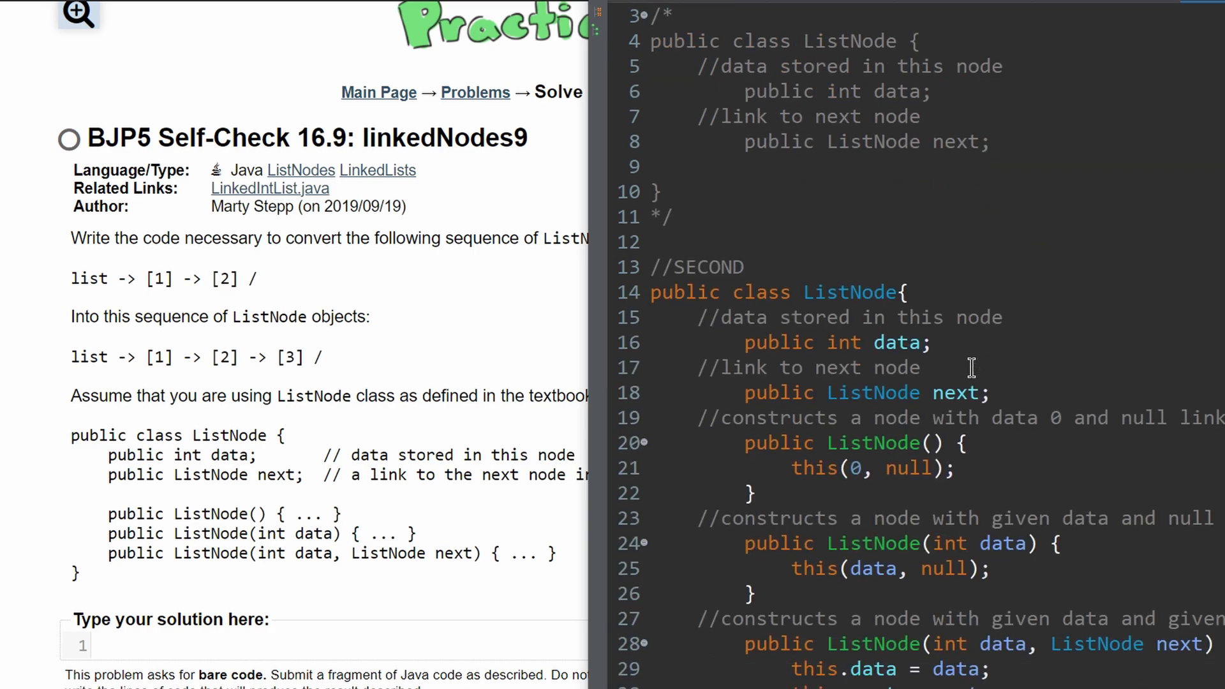
Step: Scroll through ListNode.java and example2.java in Eclipse to review the constructors
scroll(down, 3)
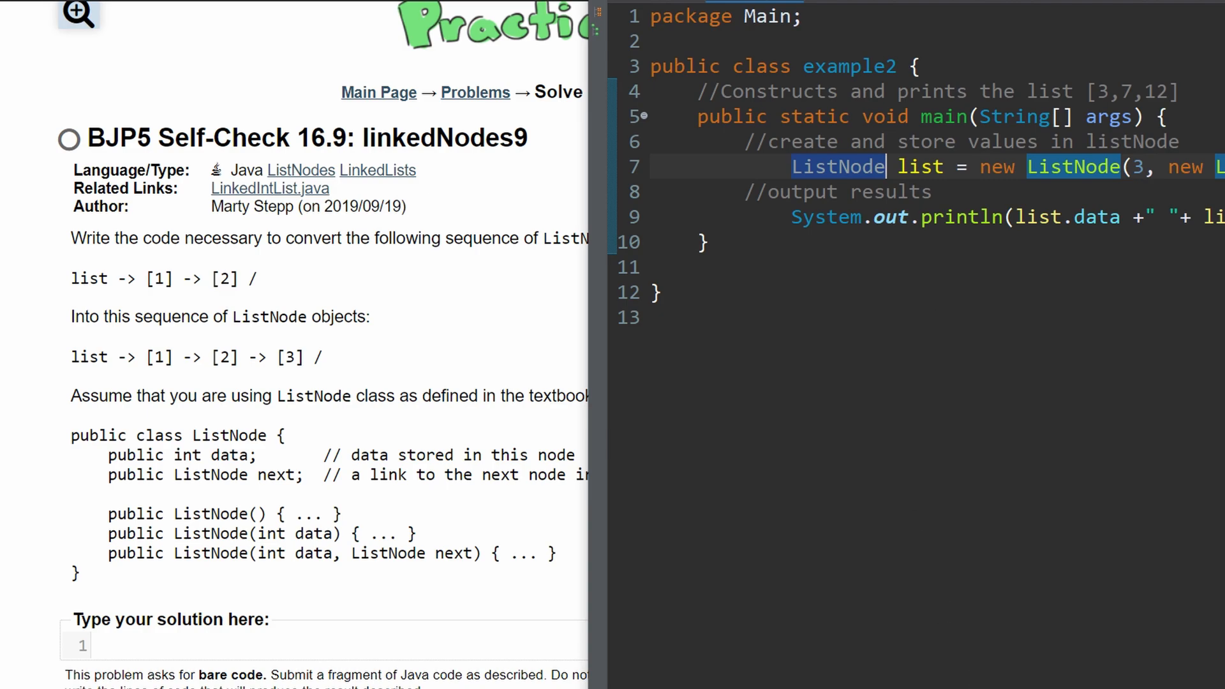
scroll(right, 3)
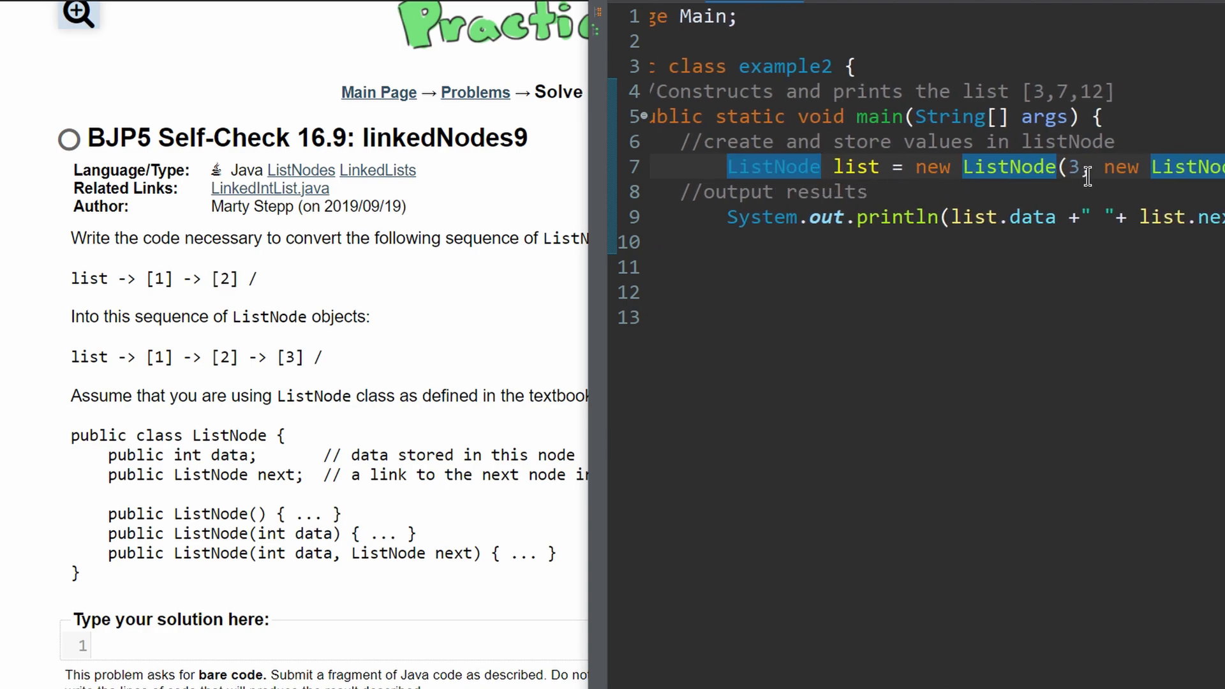
scroll(right, 3)
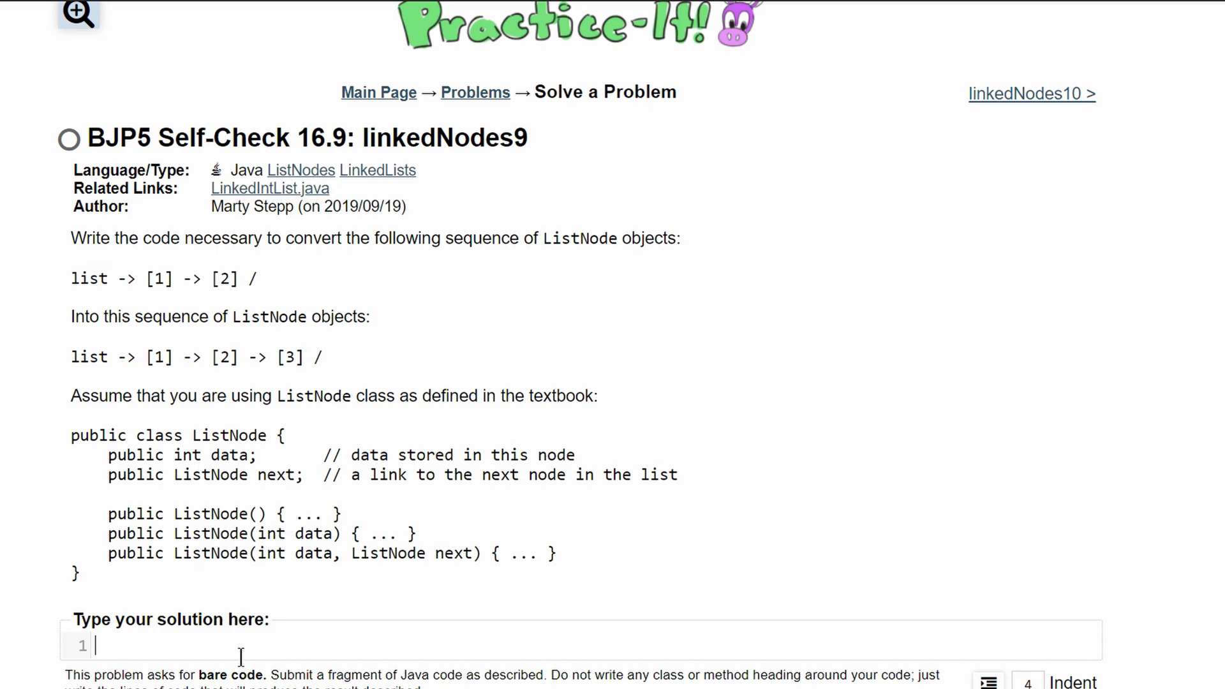
Step: Enter the answer: list = new ListNode(1, new ListNode(2, new ListNode(3)));
text(list = new Li)
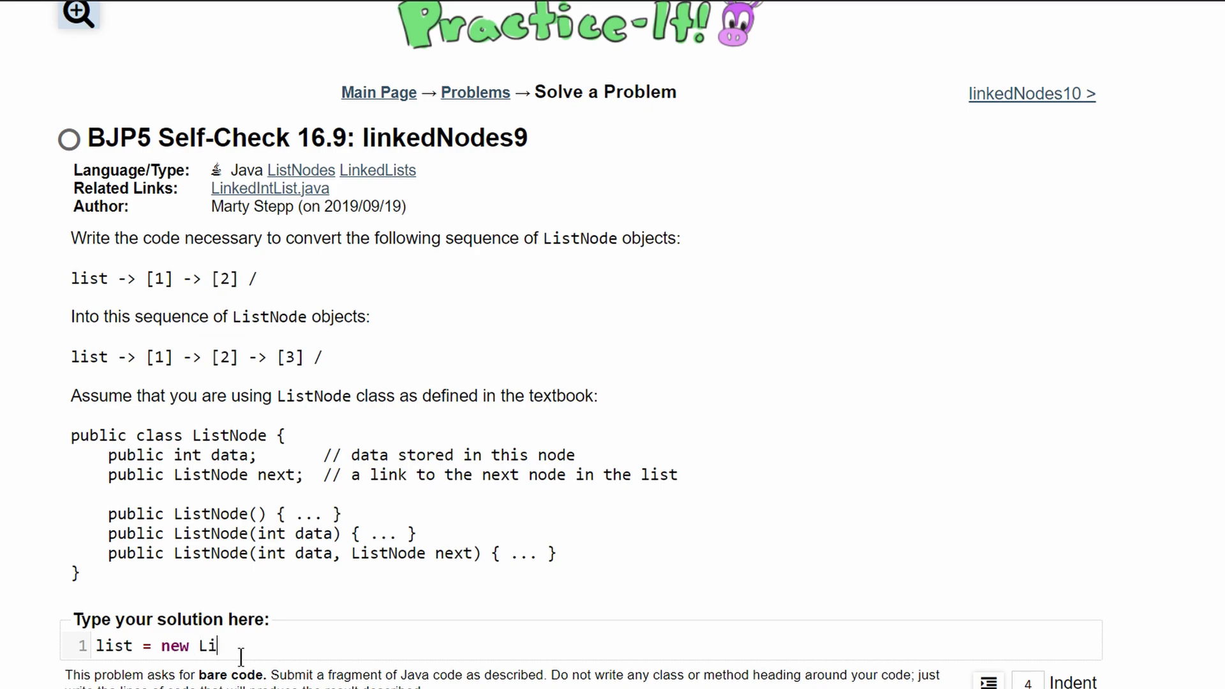
text(stNode()
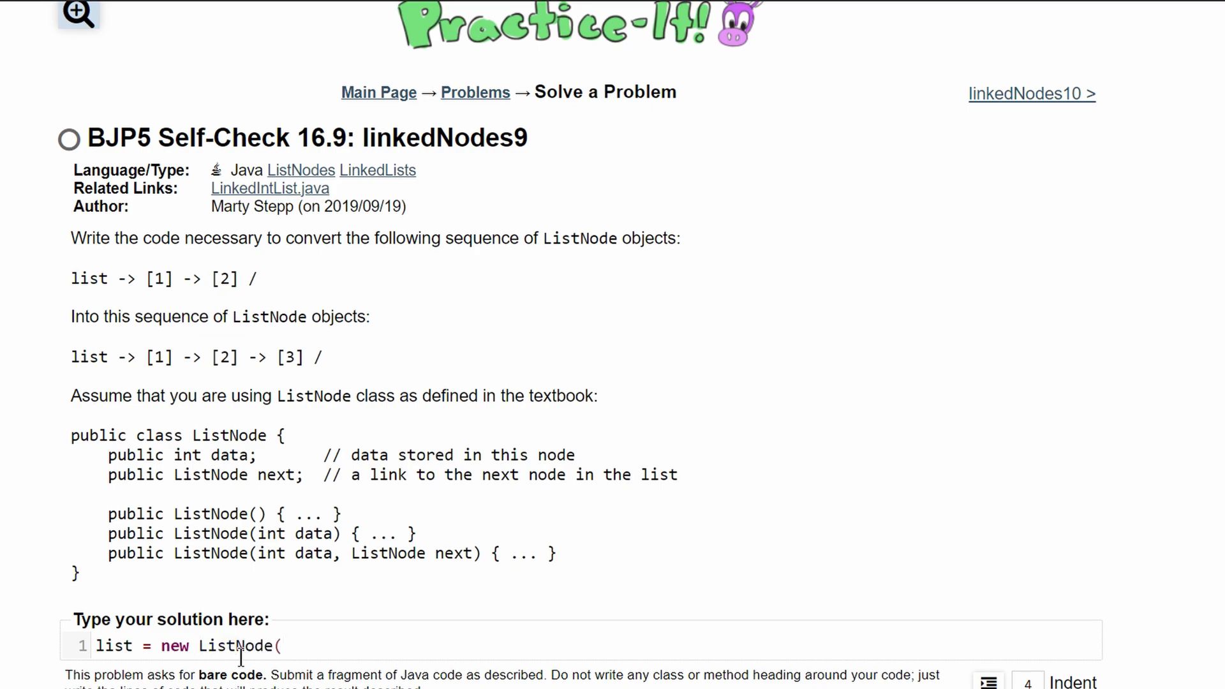
text(1,)
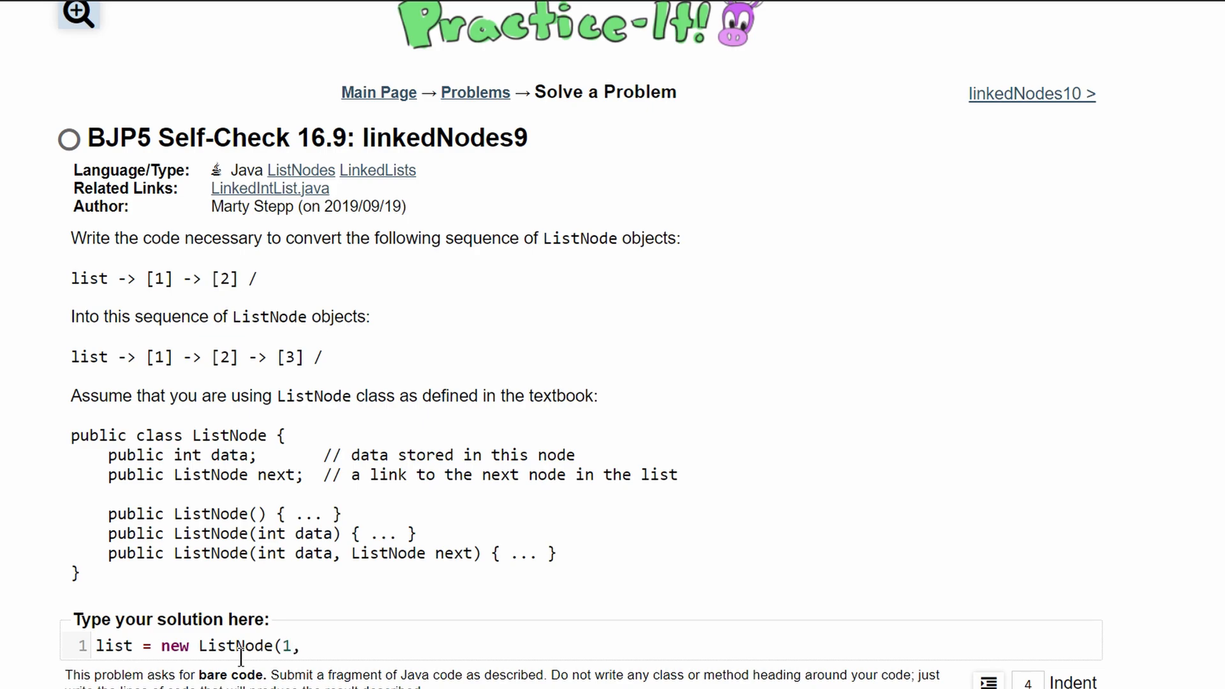
text(new ListNode)
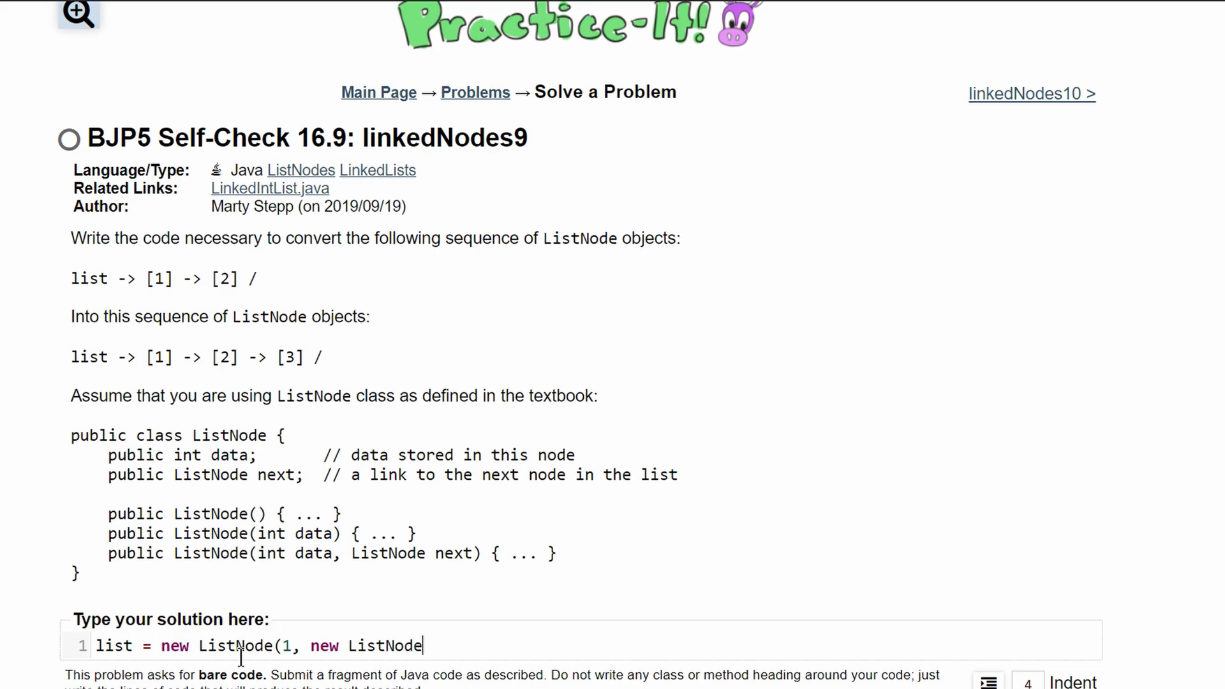
text(()
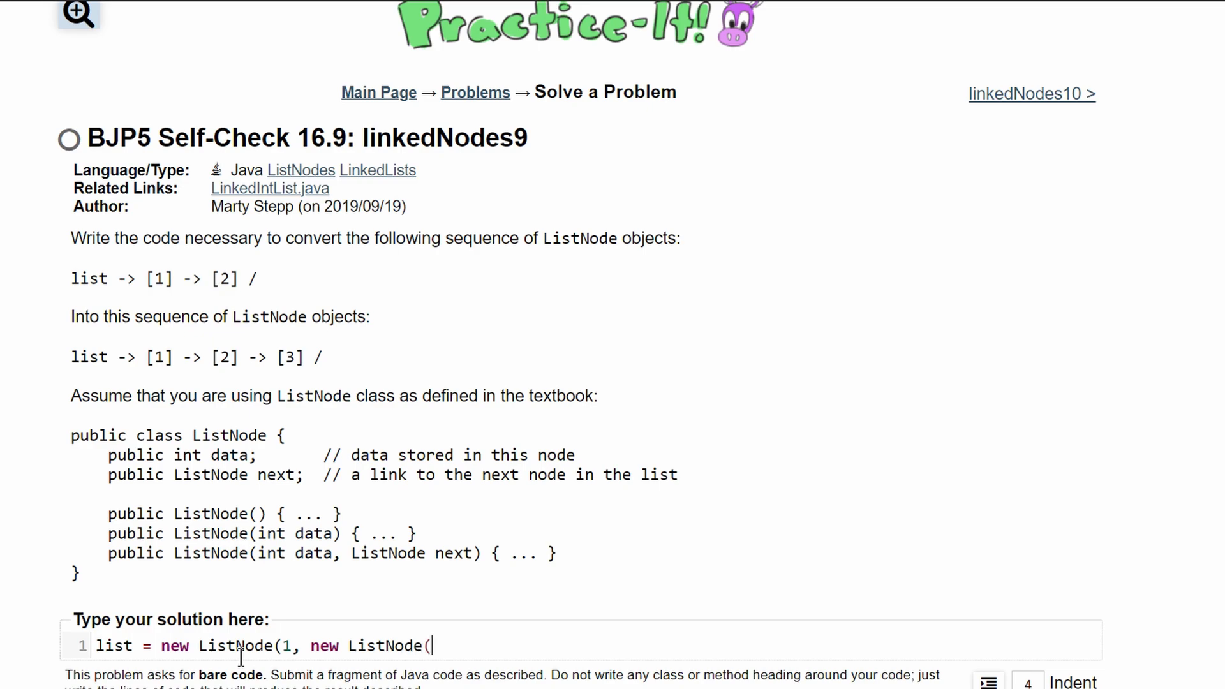
text(2)
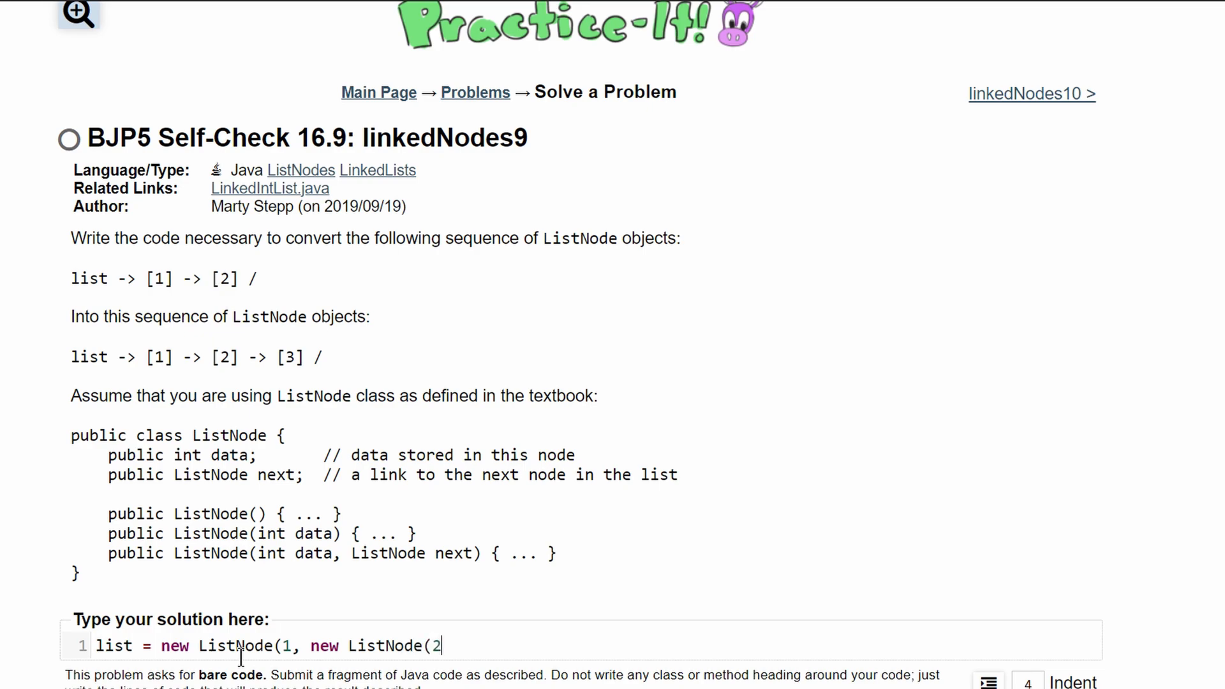
text(, ne)
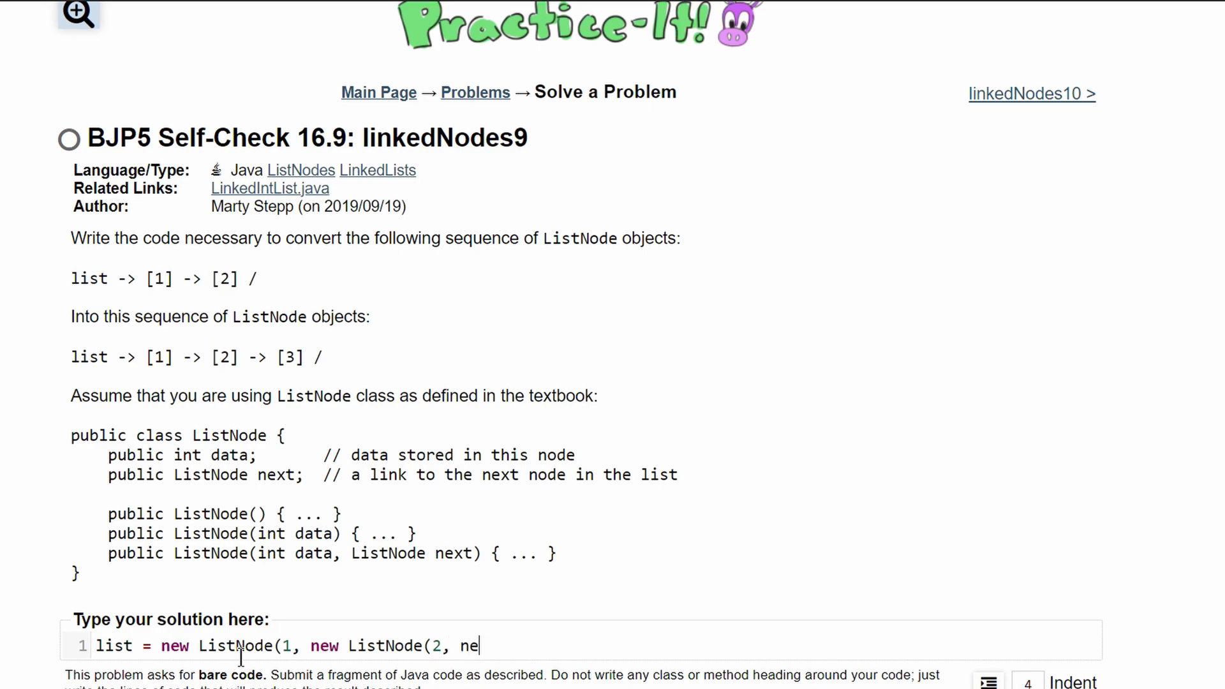
text(w ListNode)
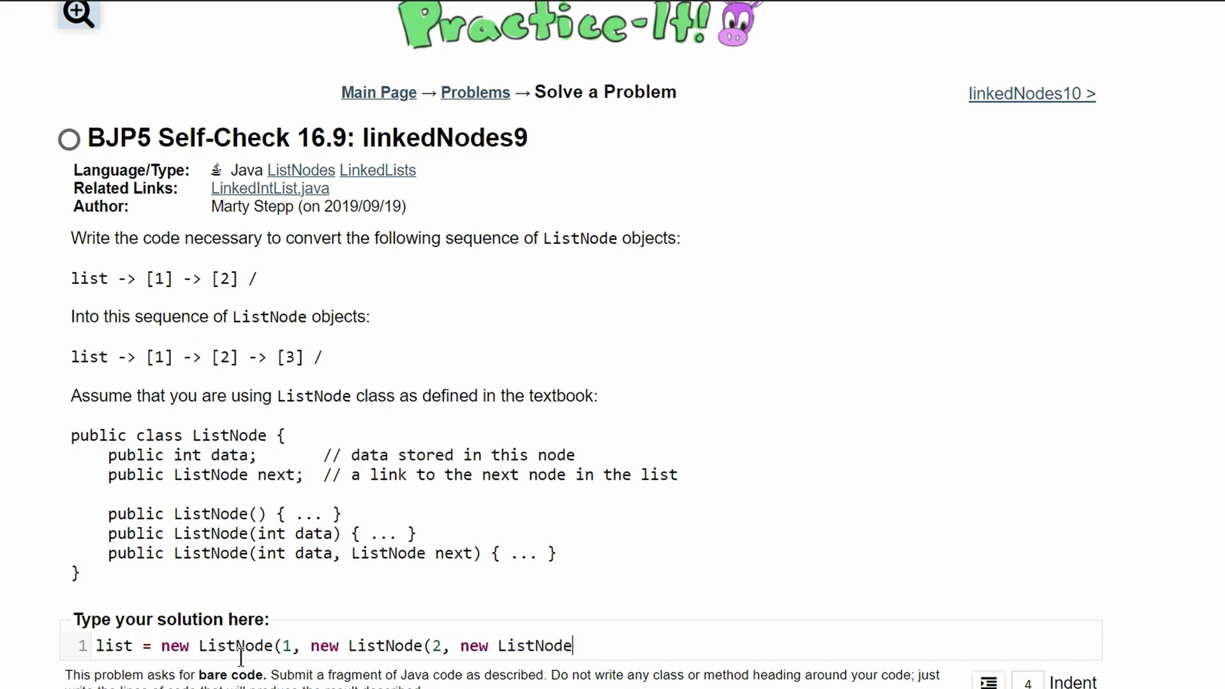
text(()
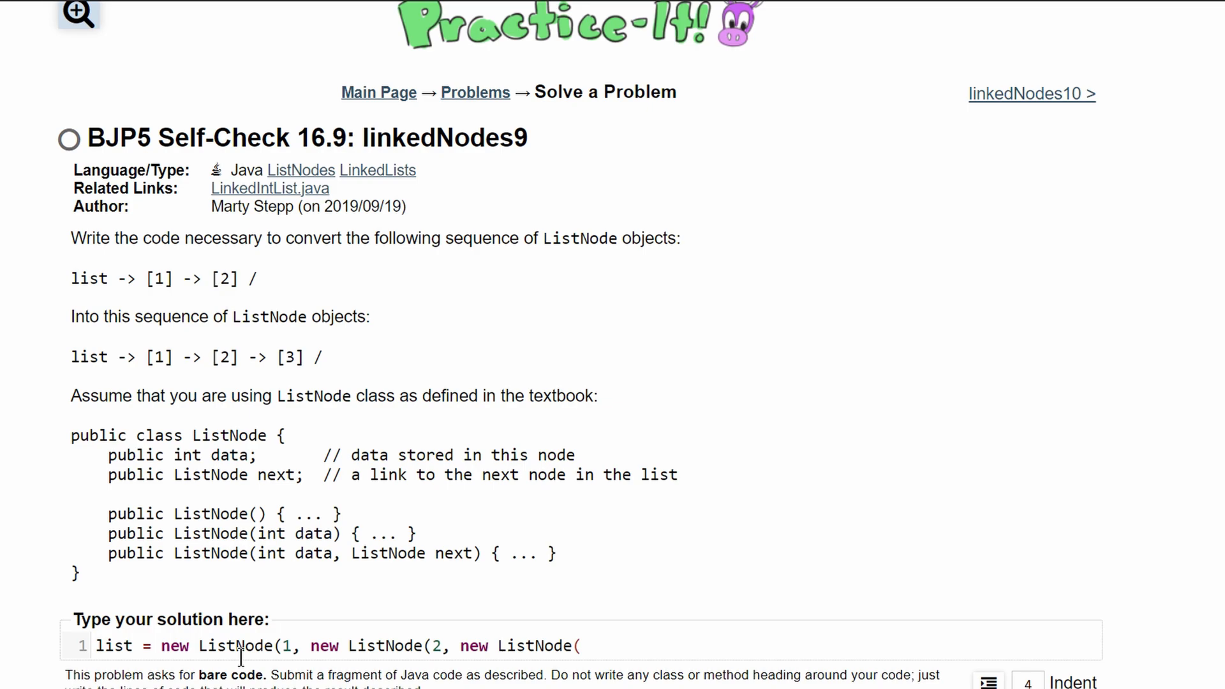
text(3)))
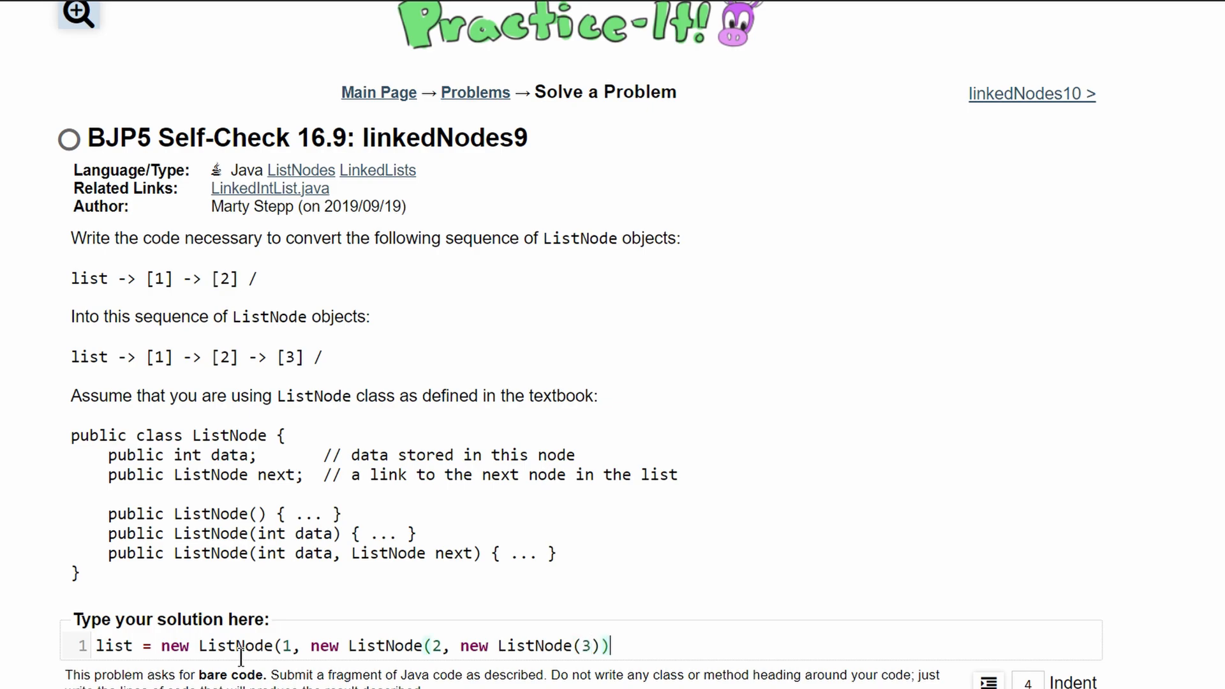
text(;)
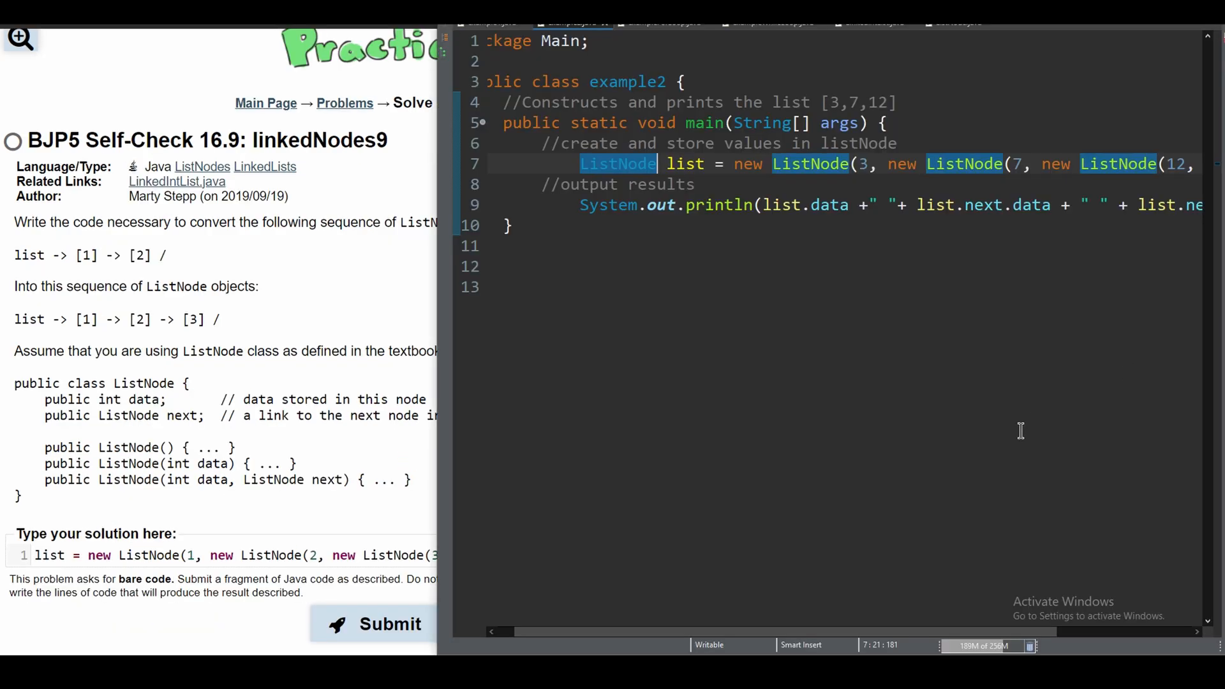
Step: Compare with the Eclipse example line, then submit the solution and see 1 of 1 tests pass
scroll(right, 3)
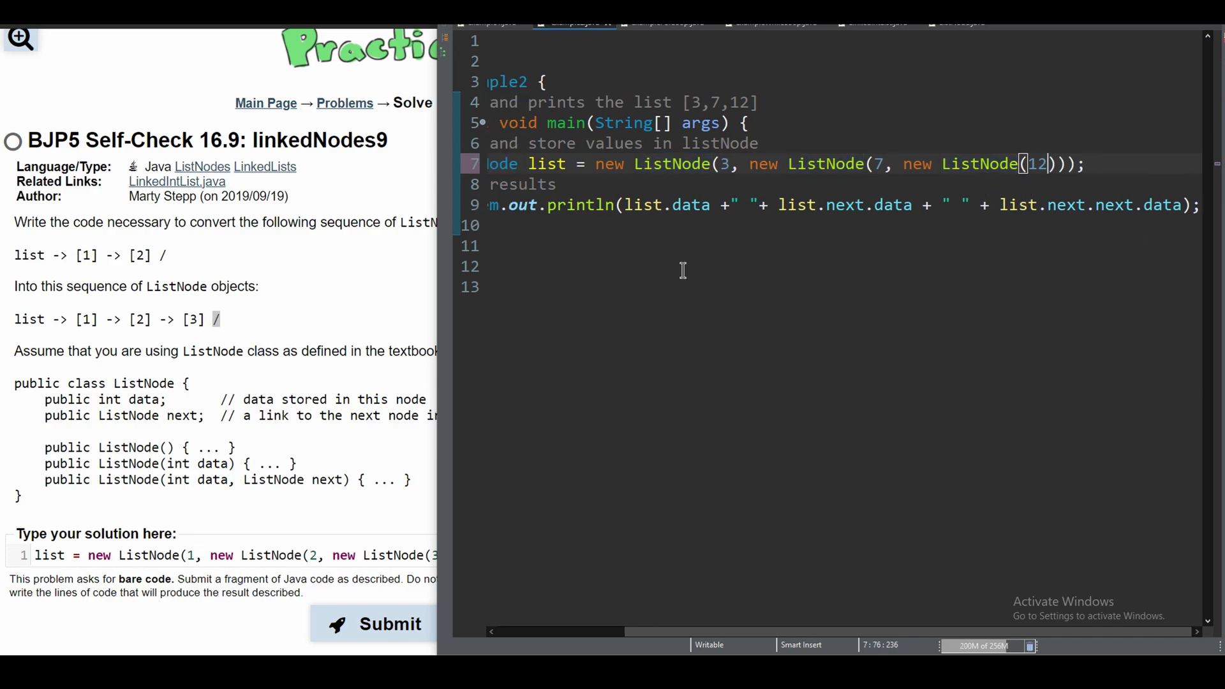
click(374, 623)
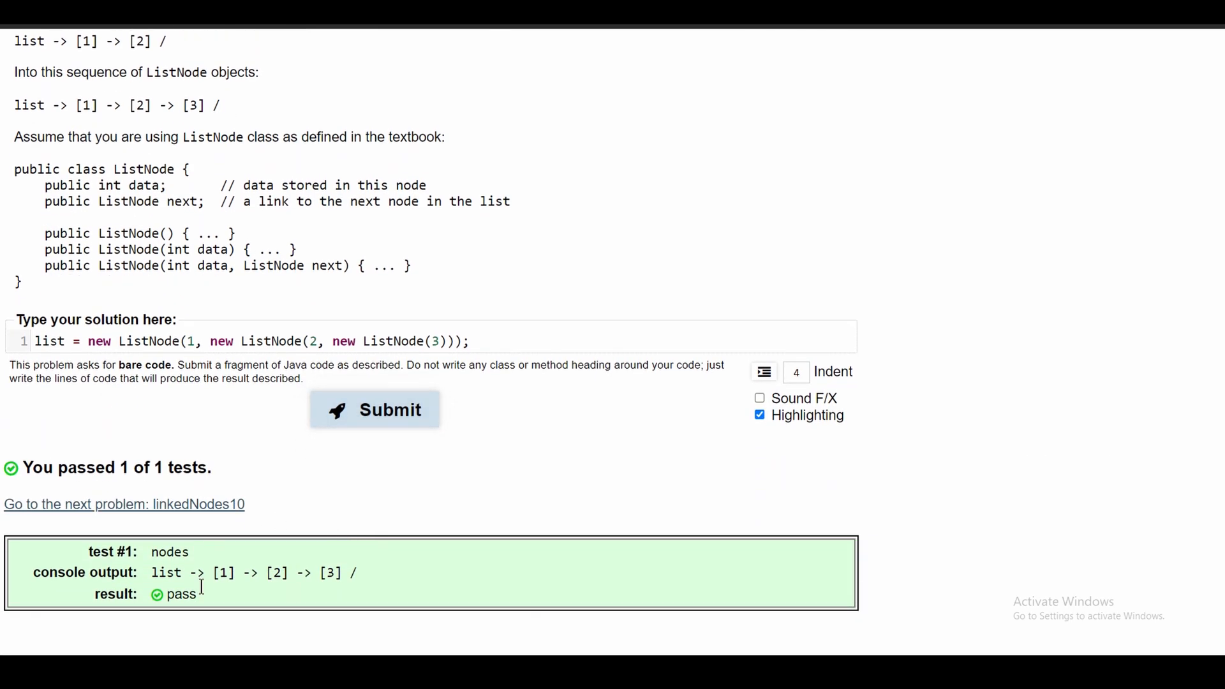
scroll(up, 3)
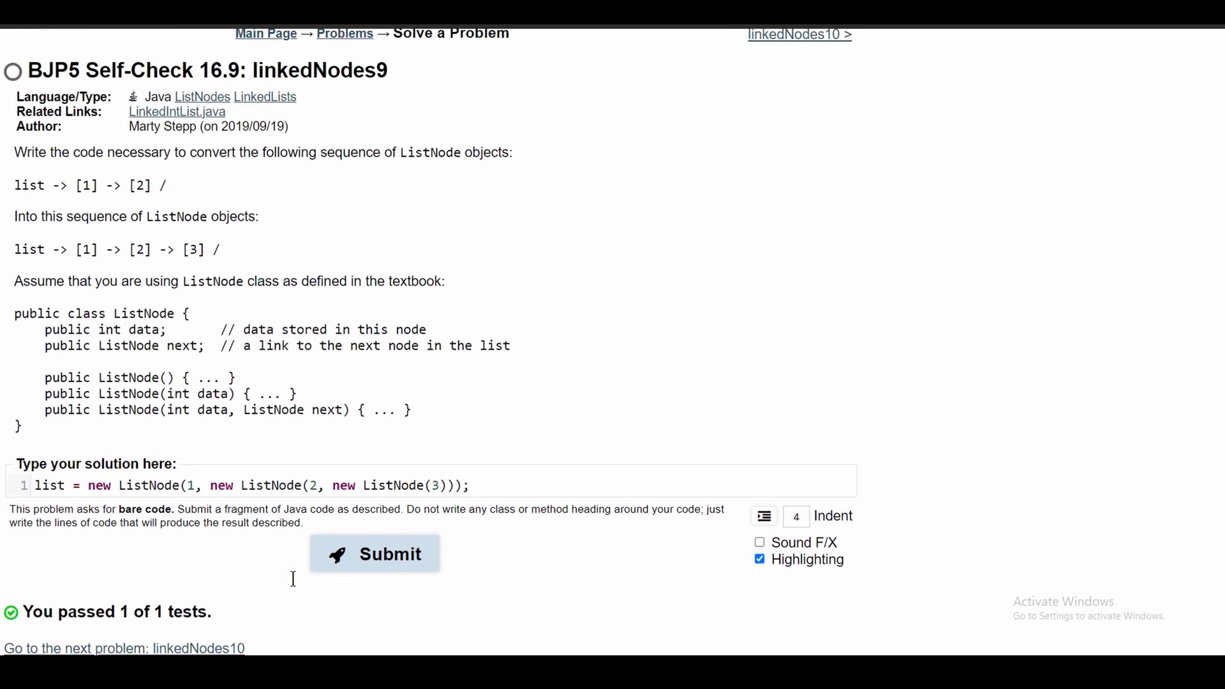